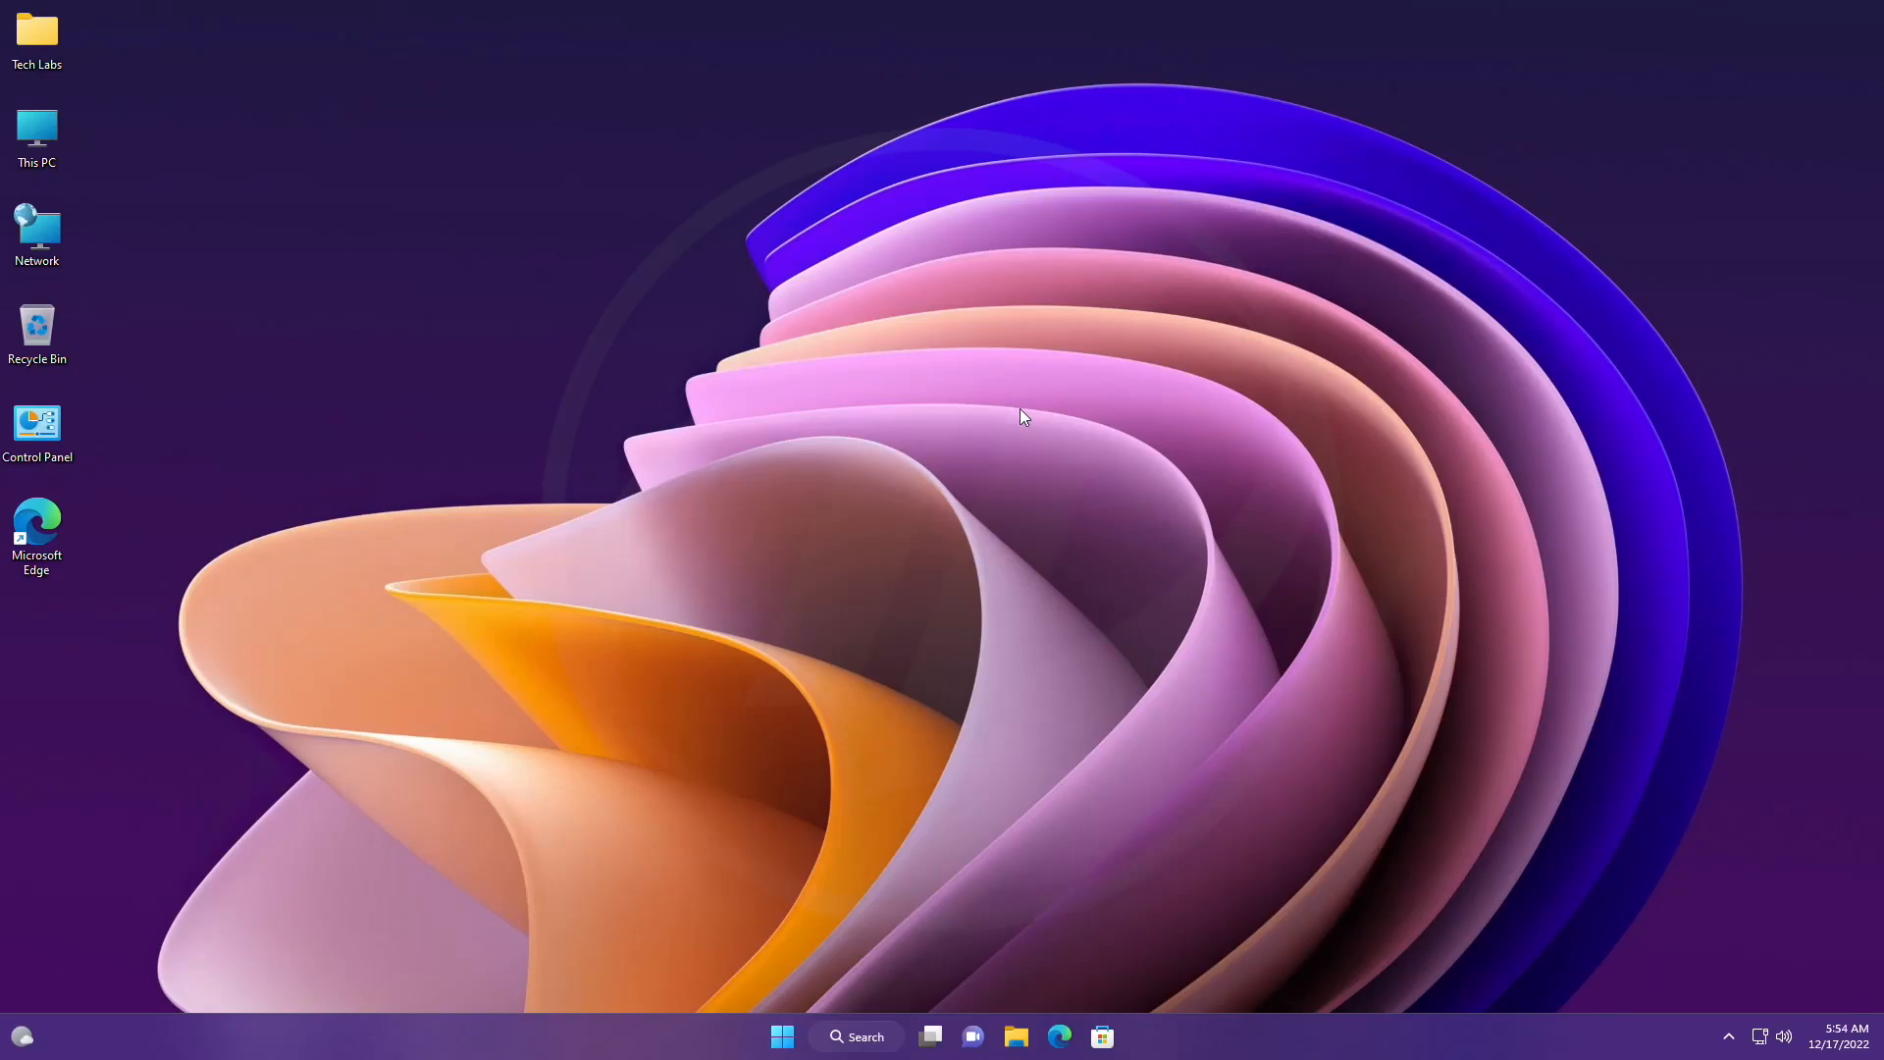
mouse_move(1074, 436)
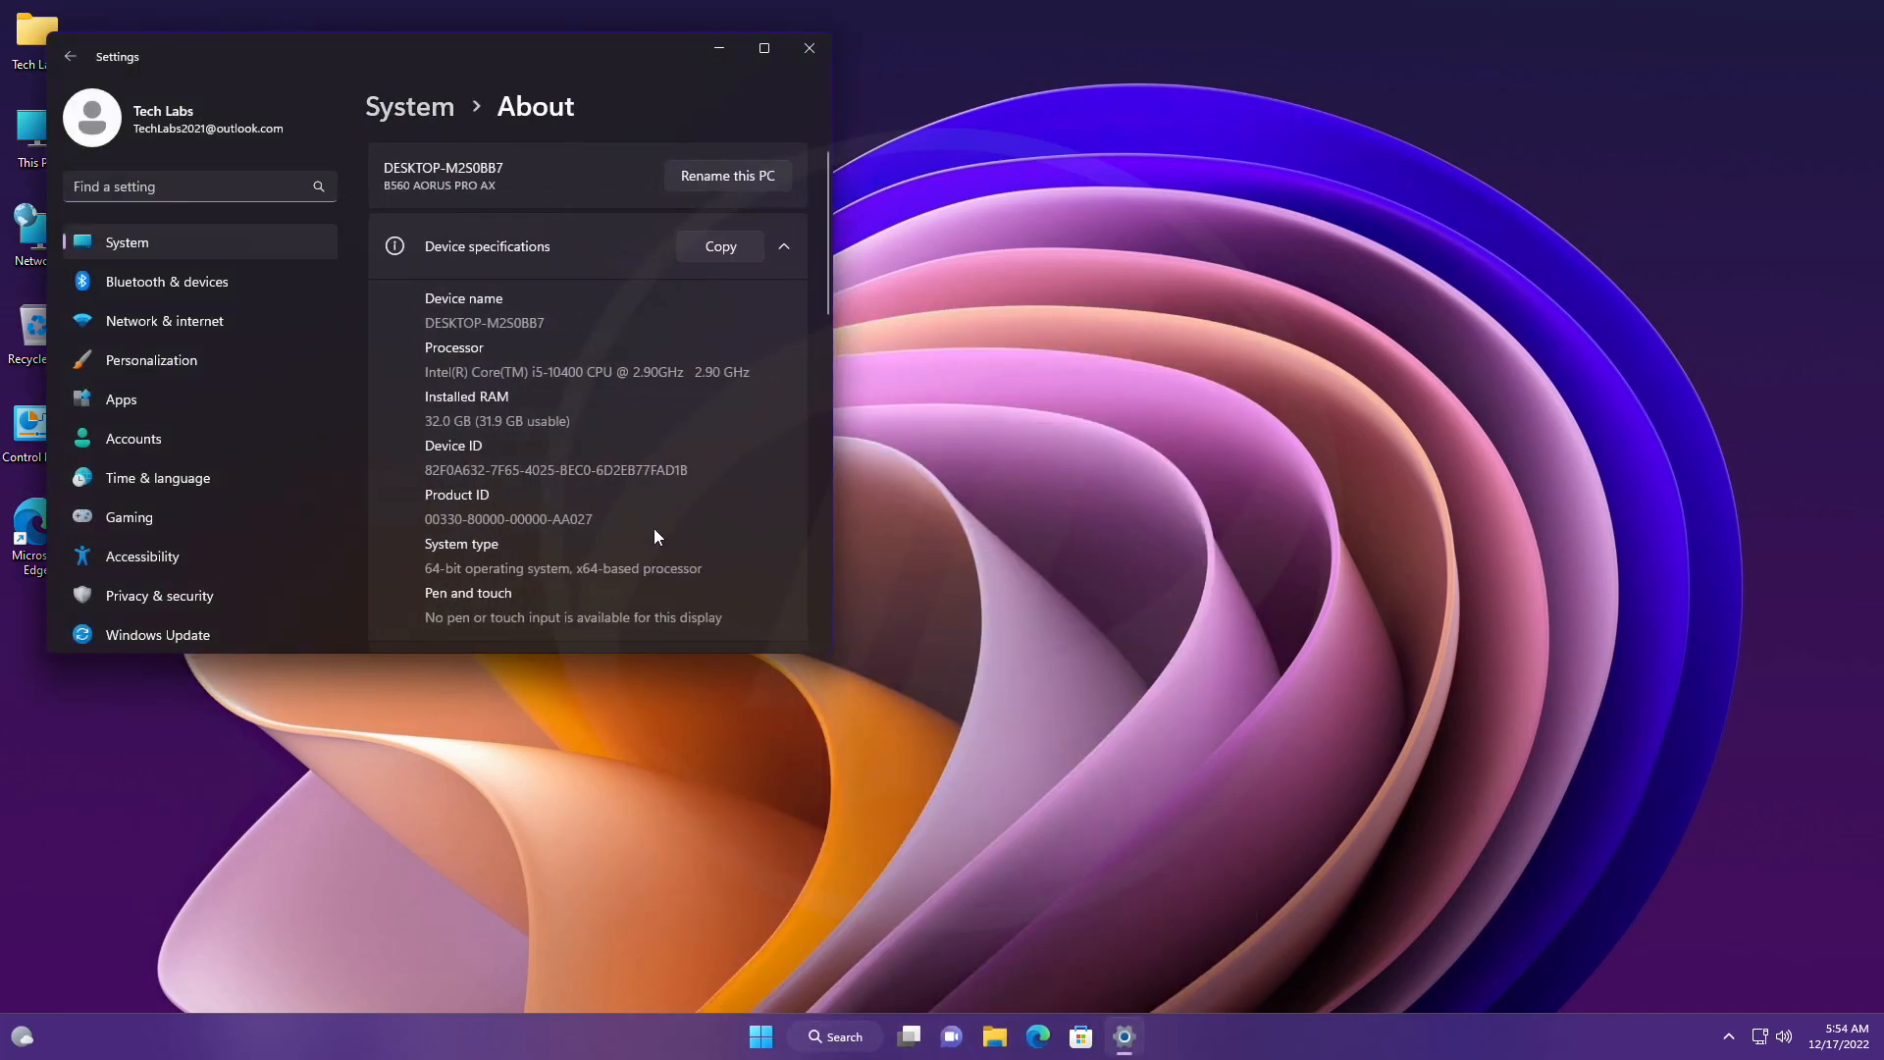
Bring up the taskbar context menu offering Task Manager and Taskbar settings.
scroll(down, 3)
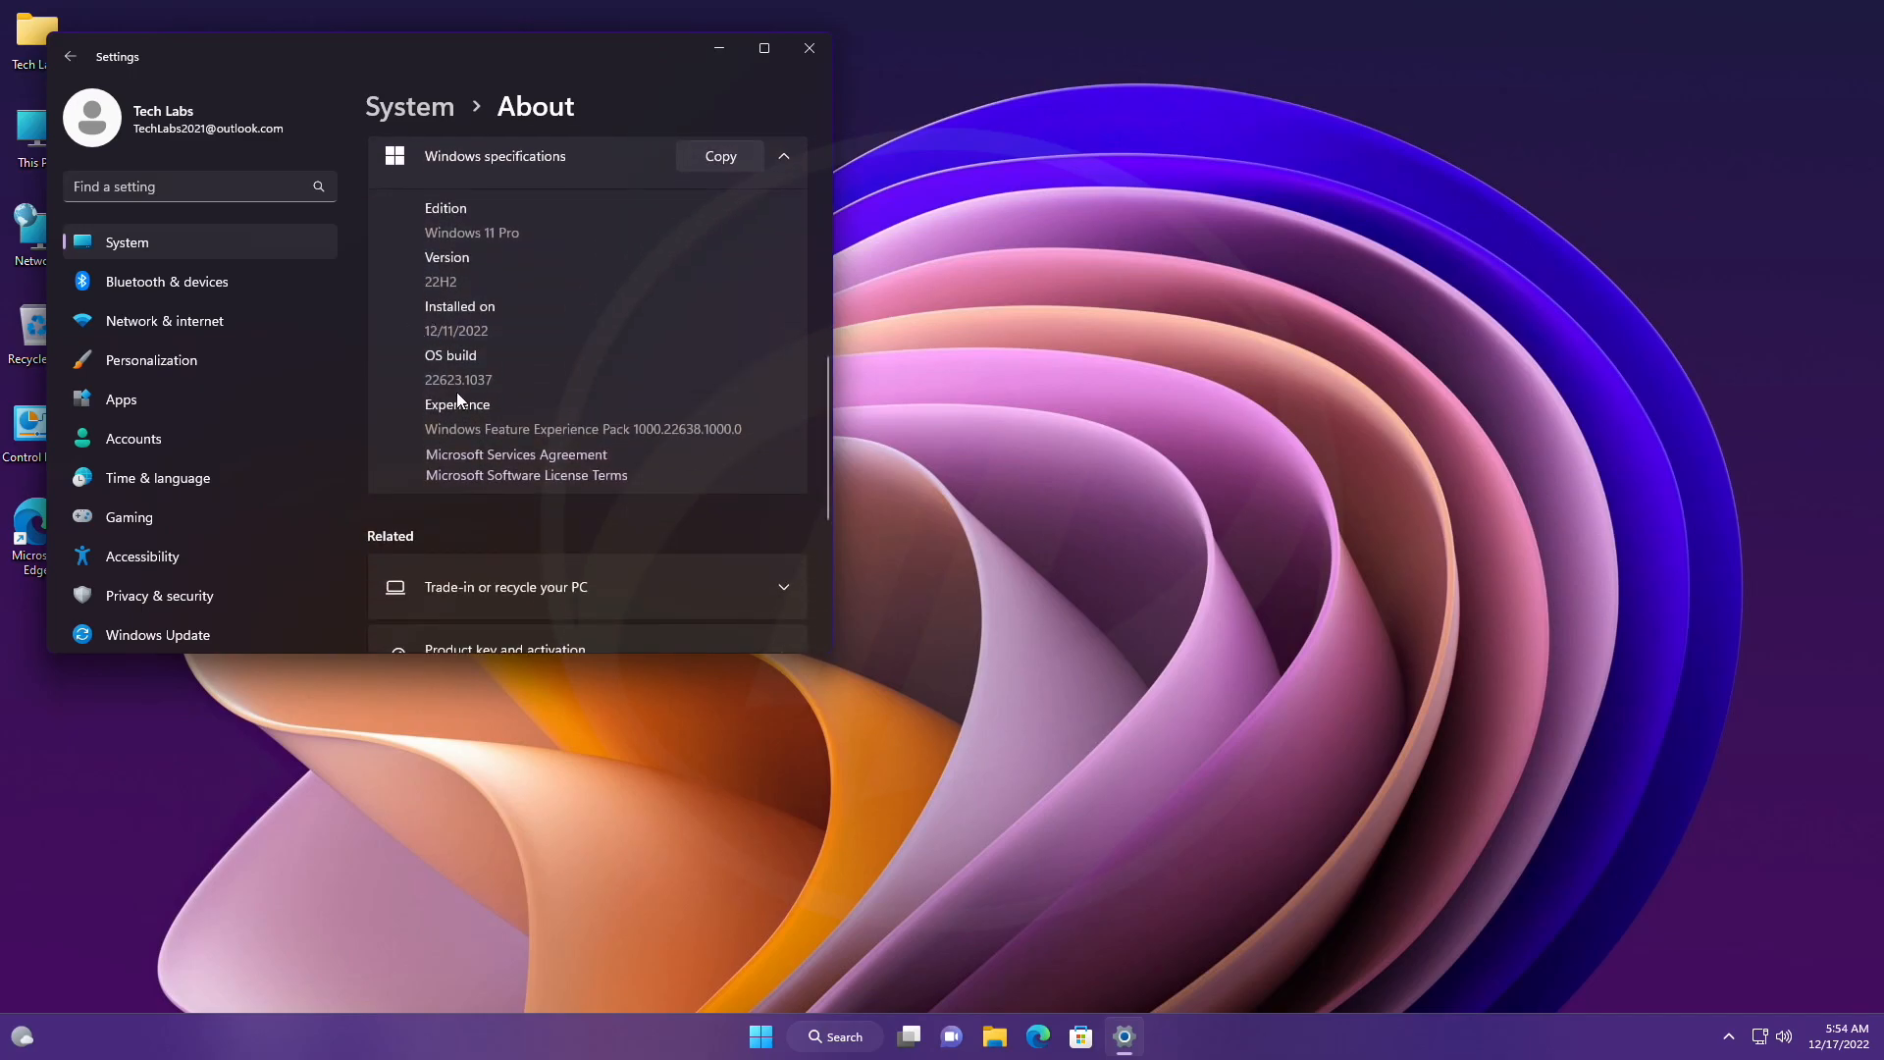
mouse_move(587, 371)
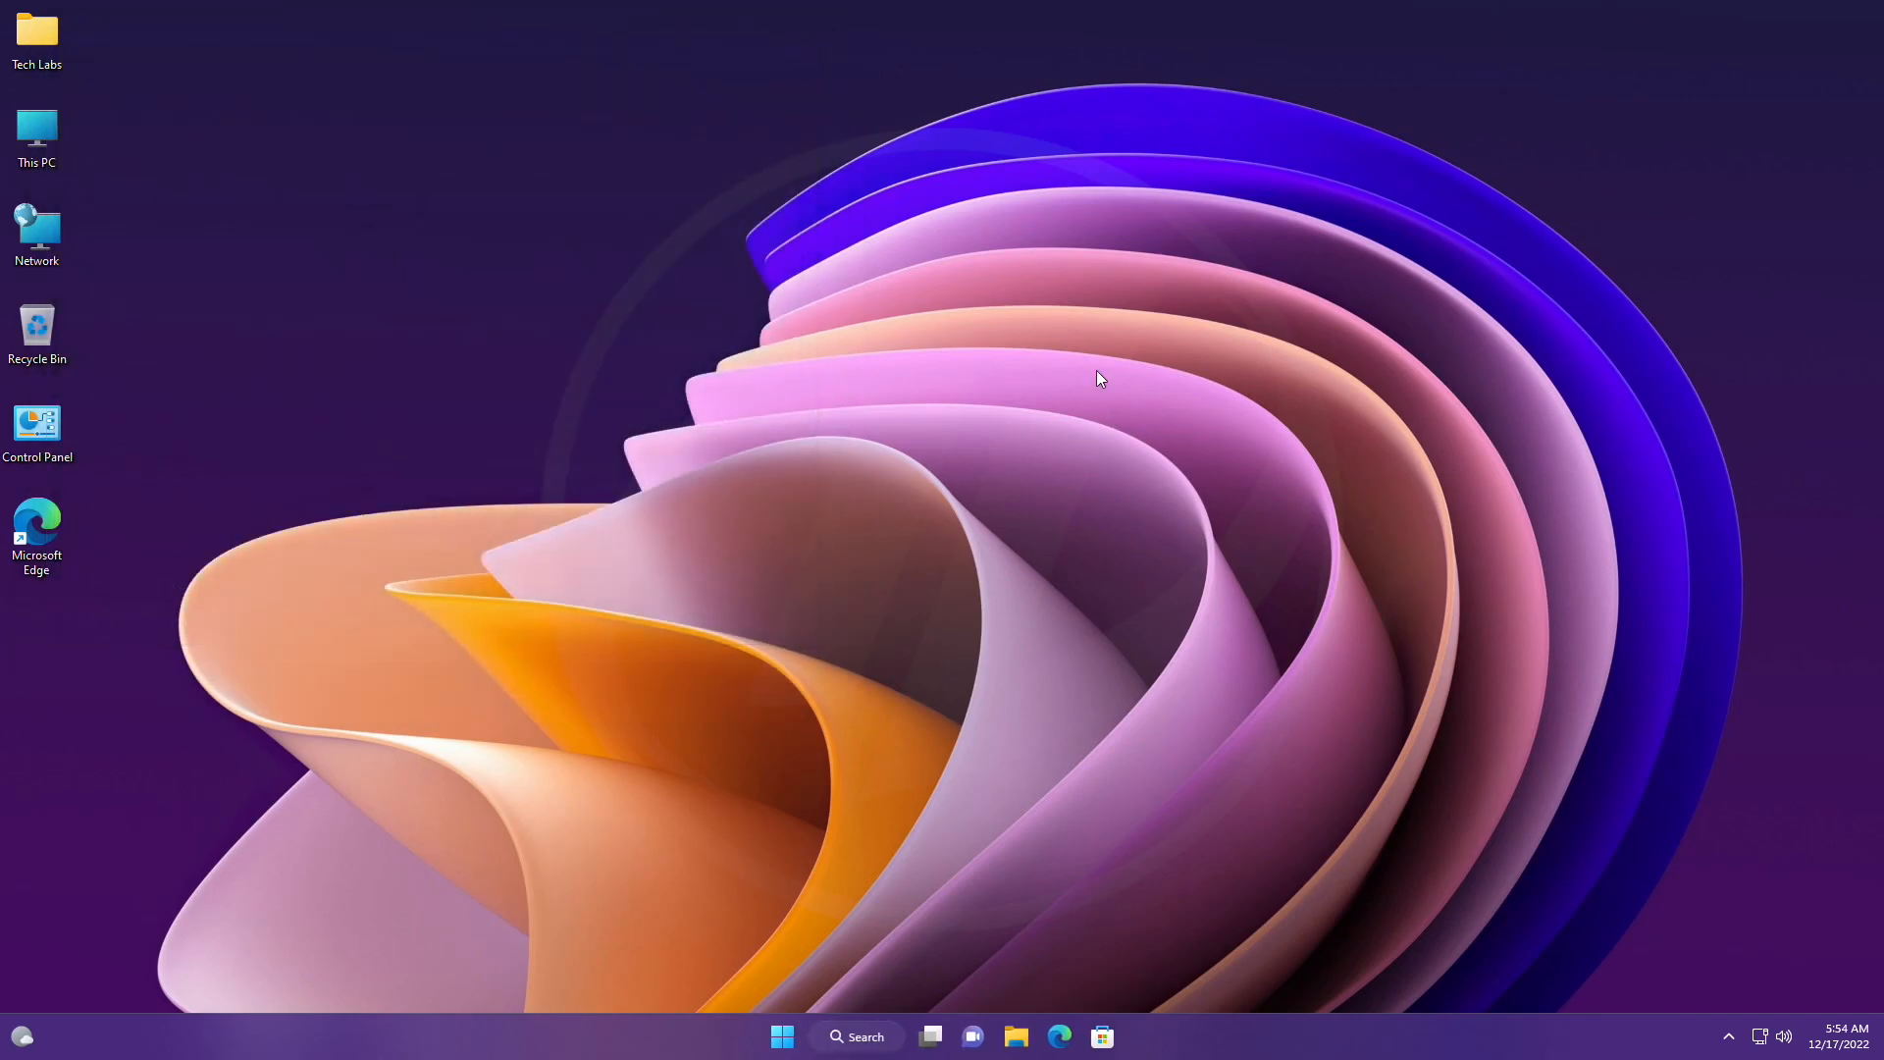
mouse_move(807, 498)
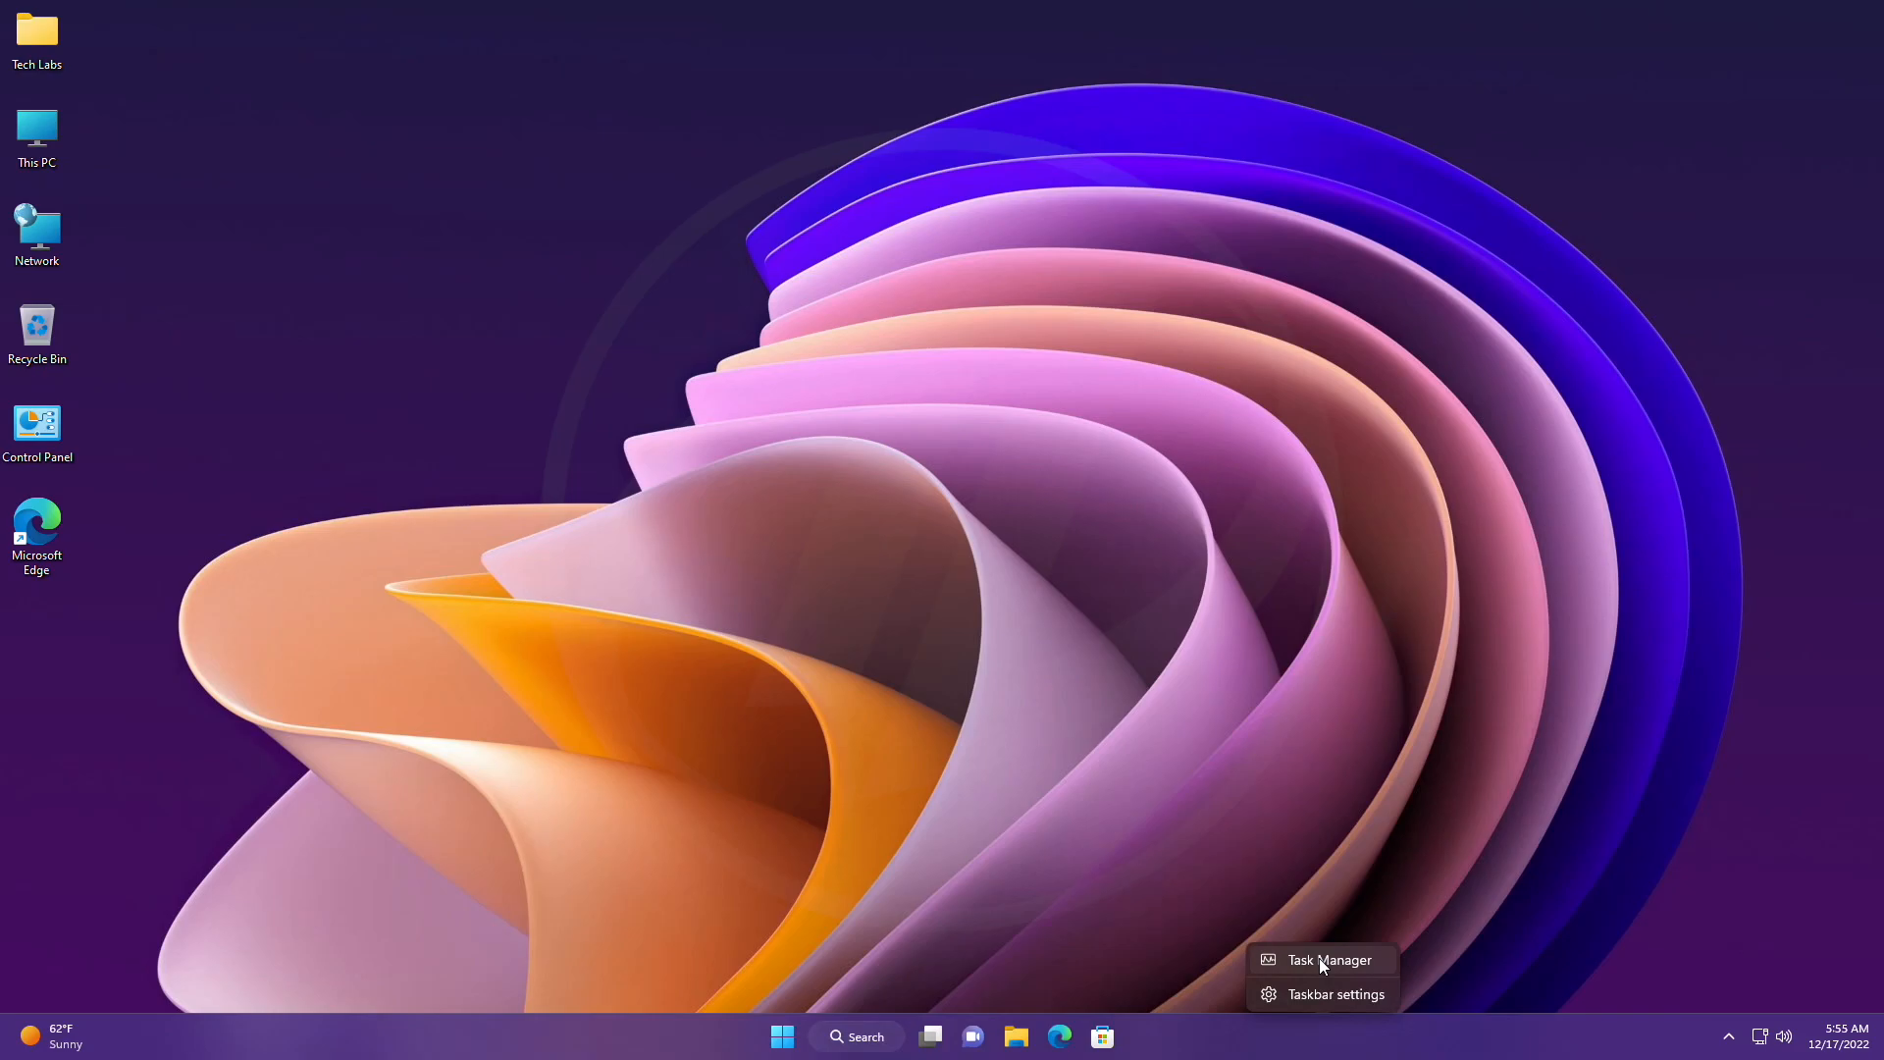
Show the Personalization > Taskbar page with Search, Task view, Widgets and Chat on.
click(1334, 993)
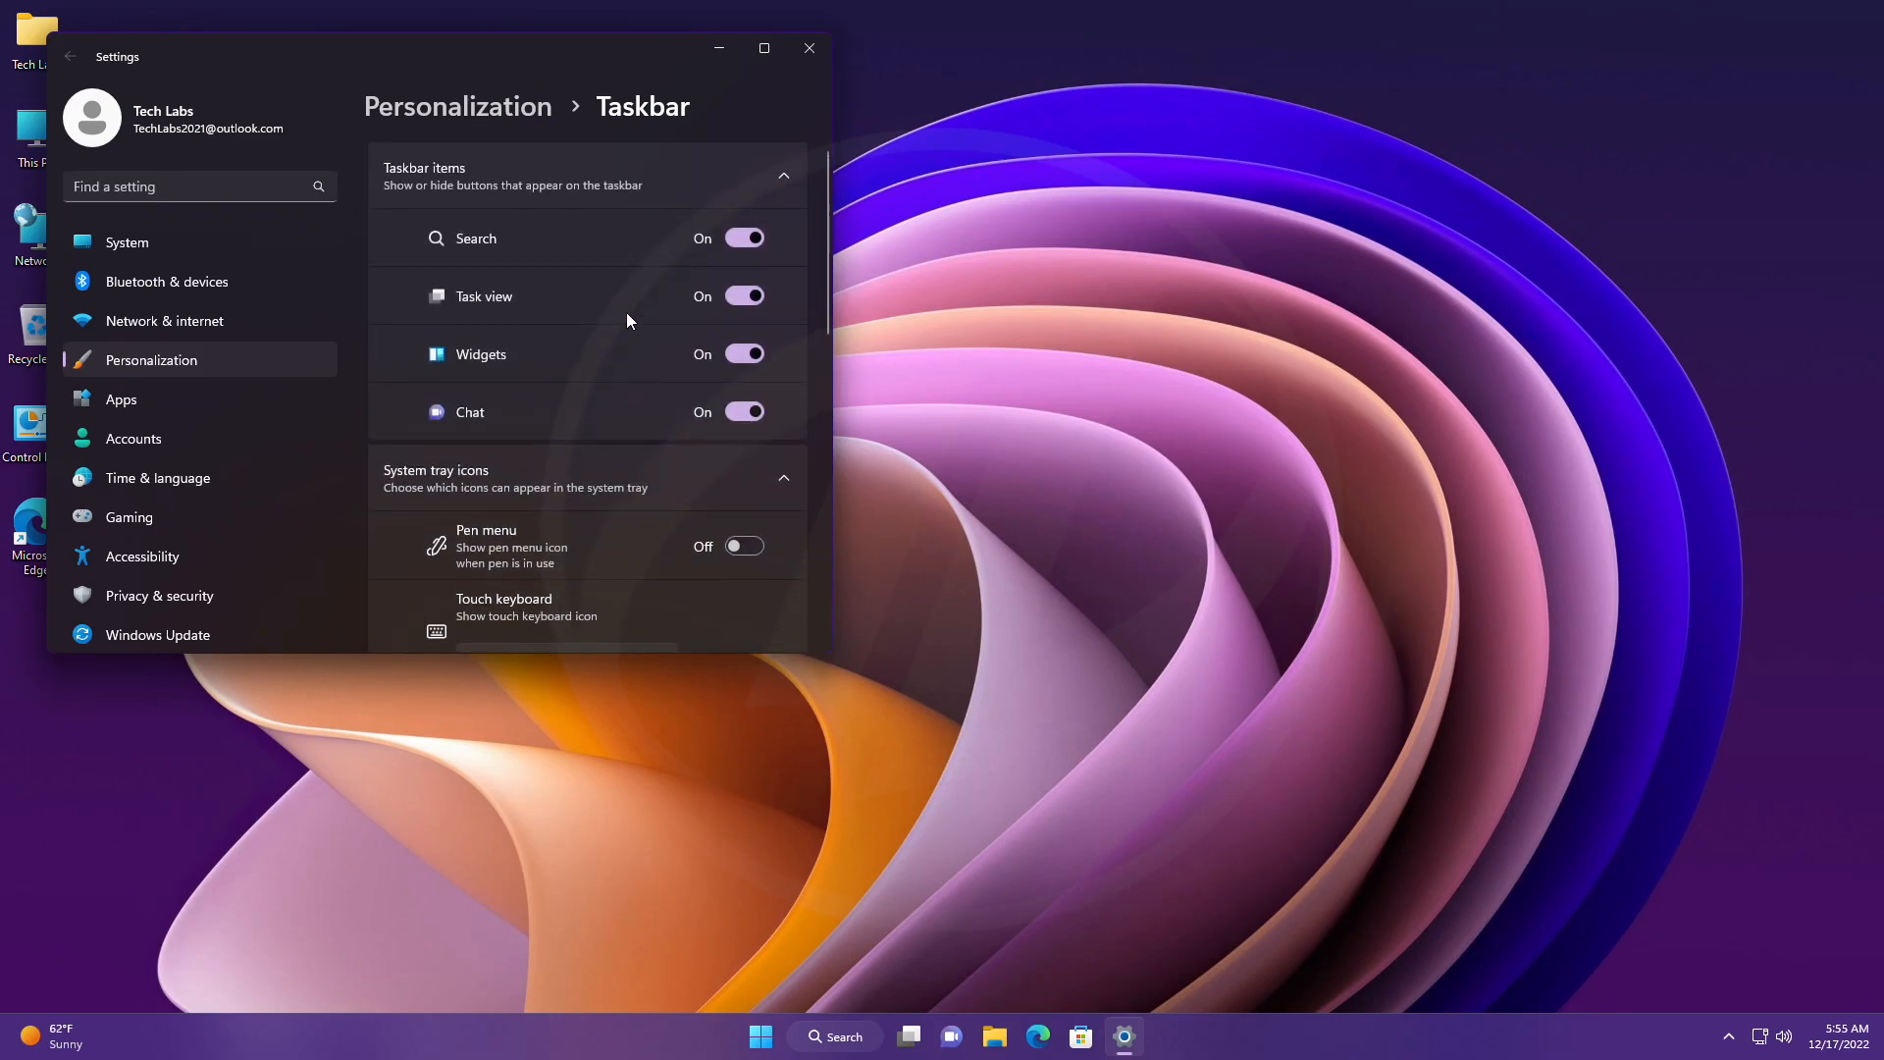
mouse_move(791, 526)
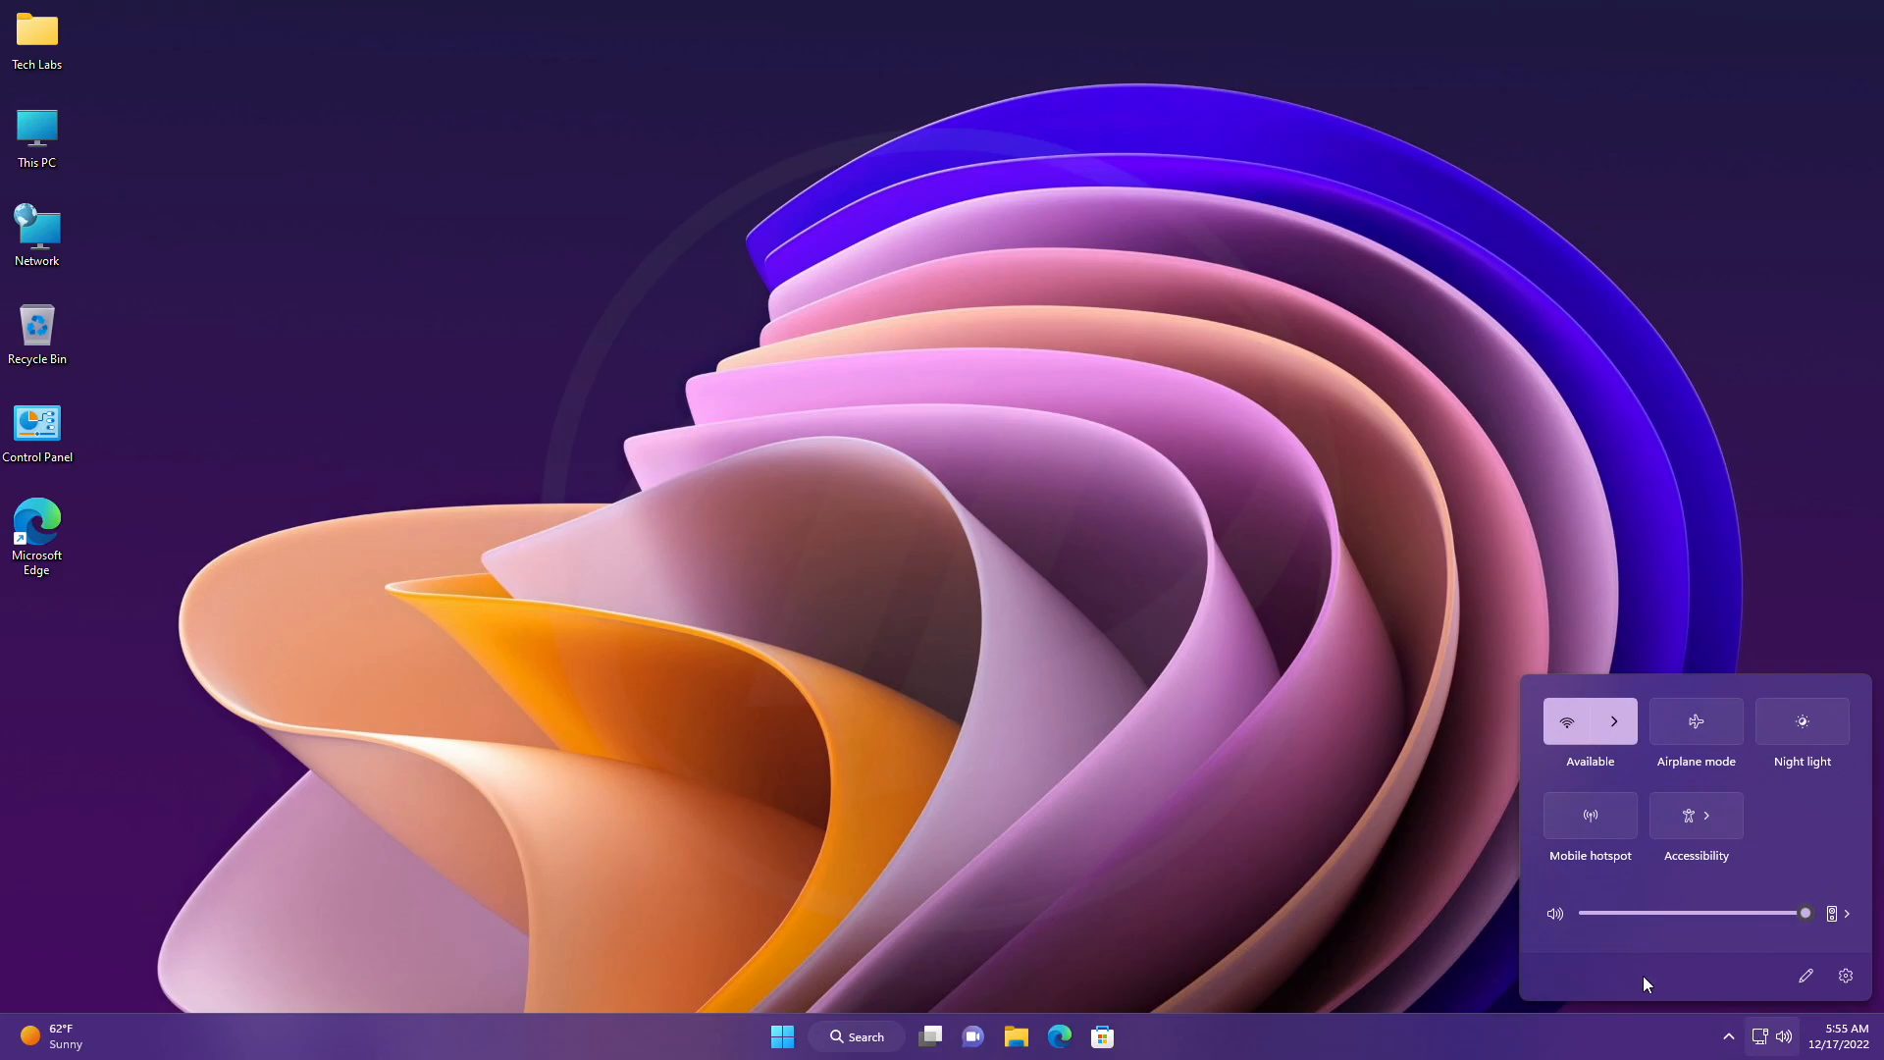
mouse_move(1643, 974)
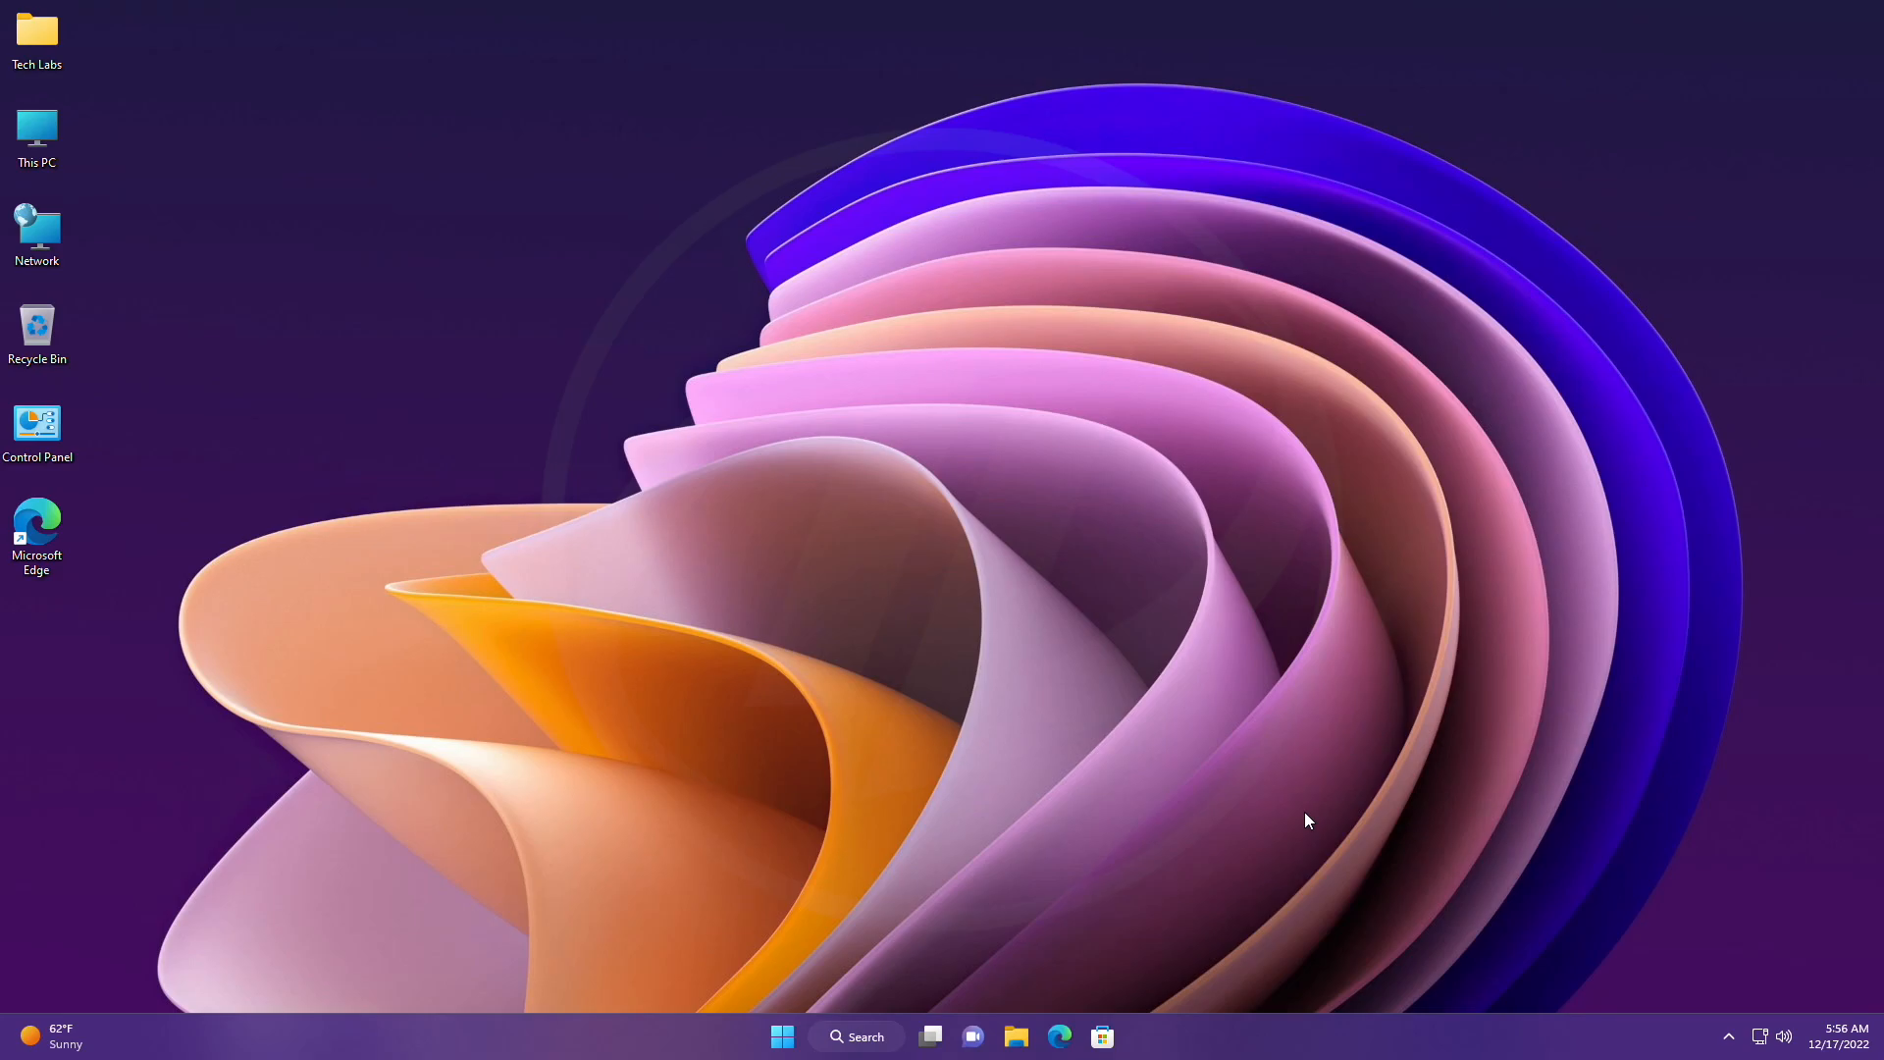
mouse_move(1378, 1056)
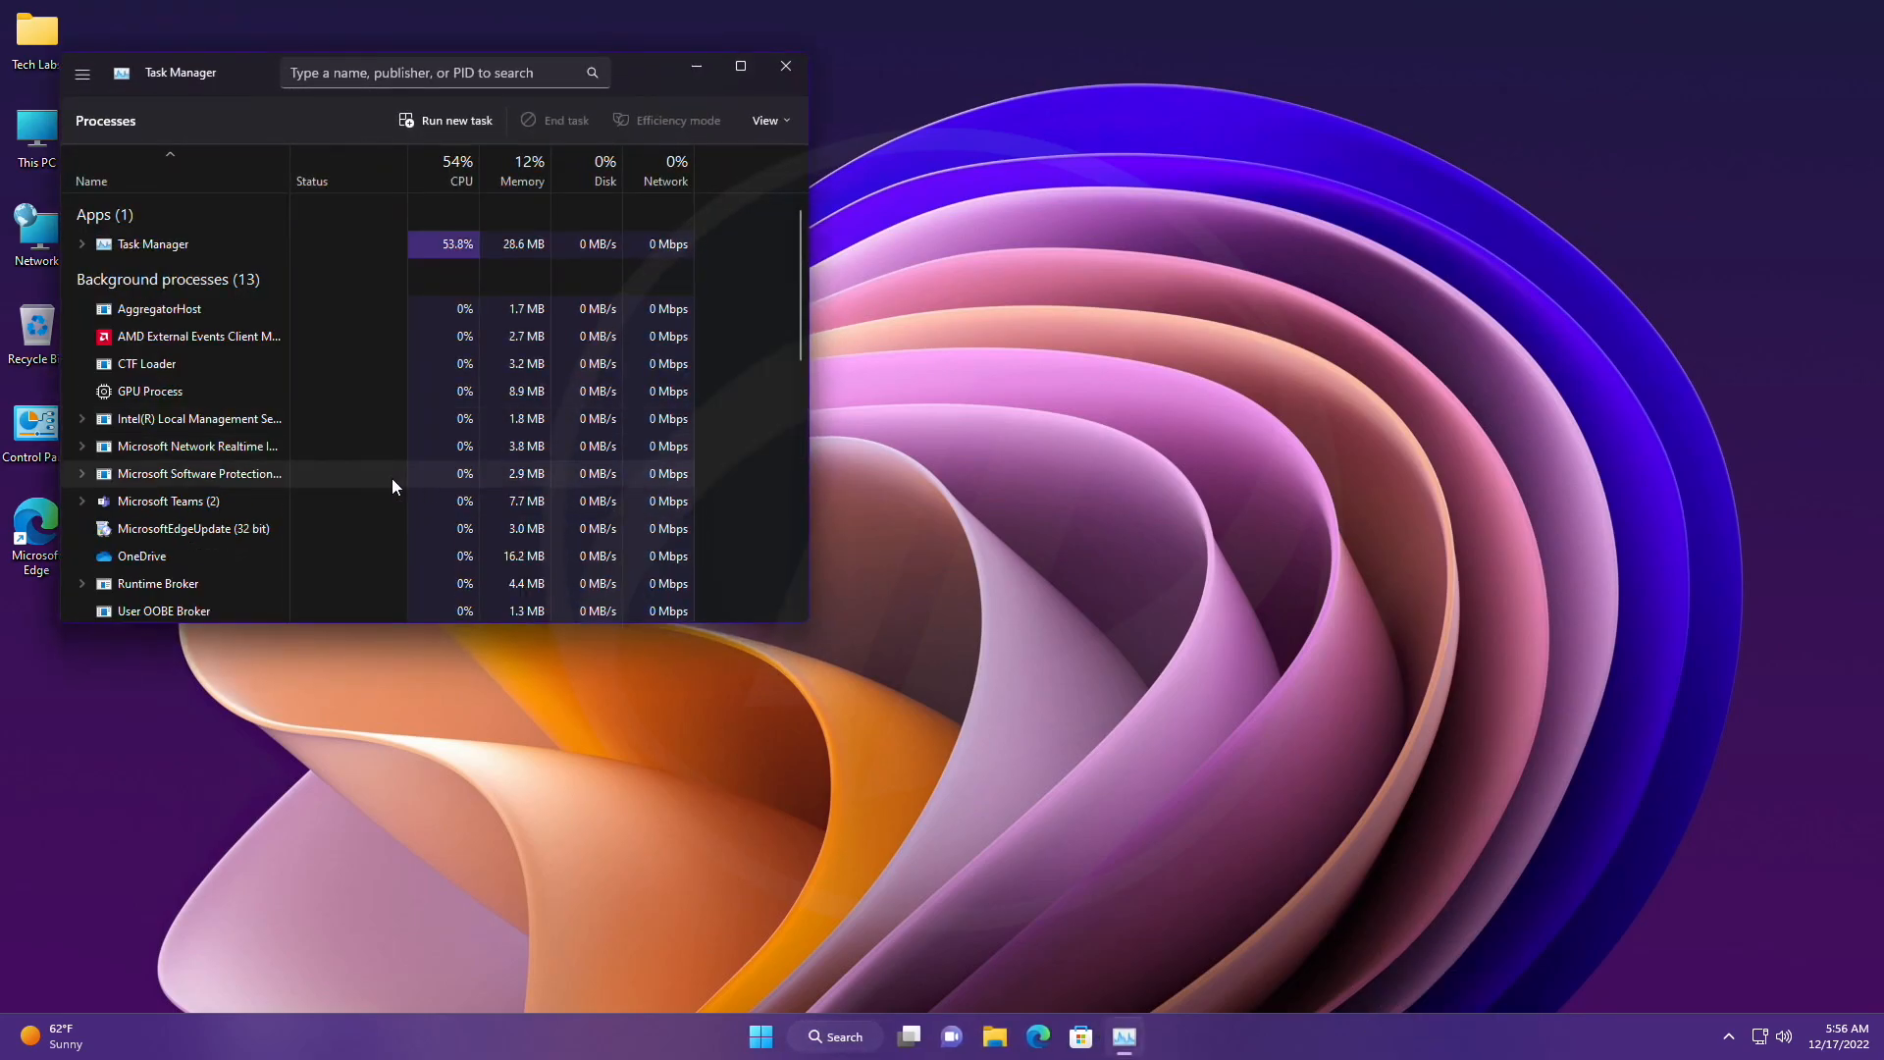
click(83, 73)
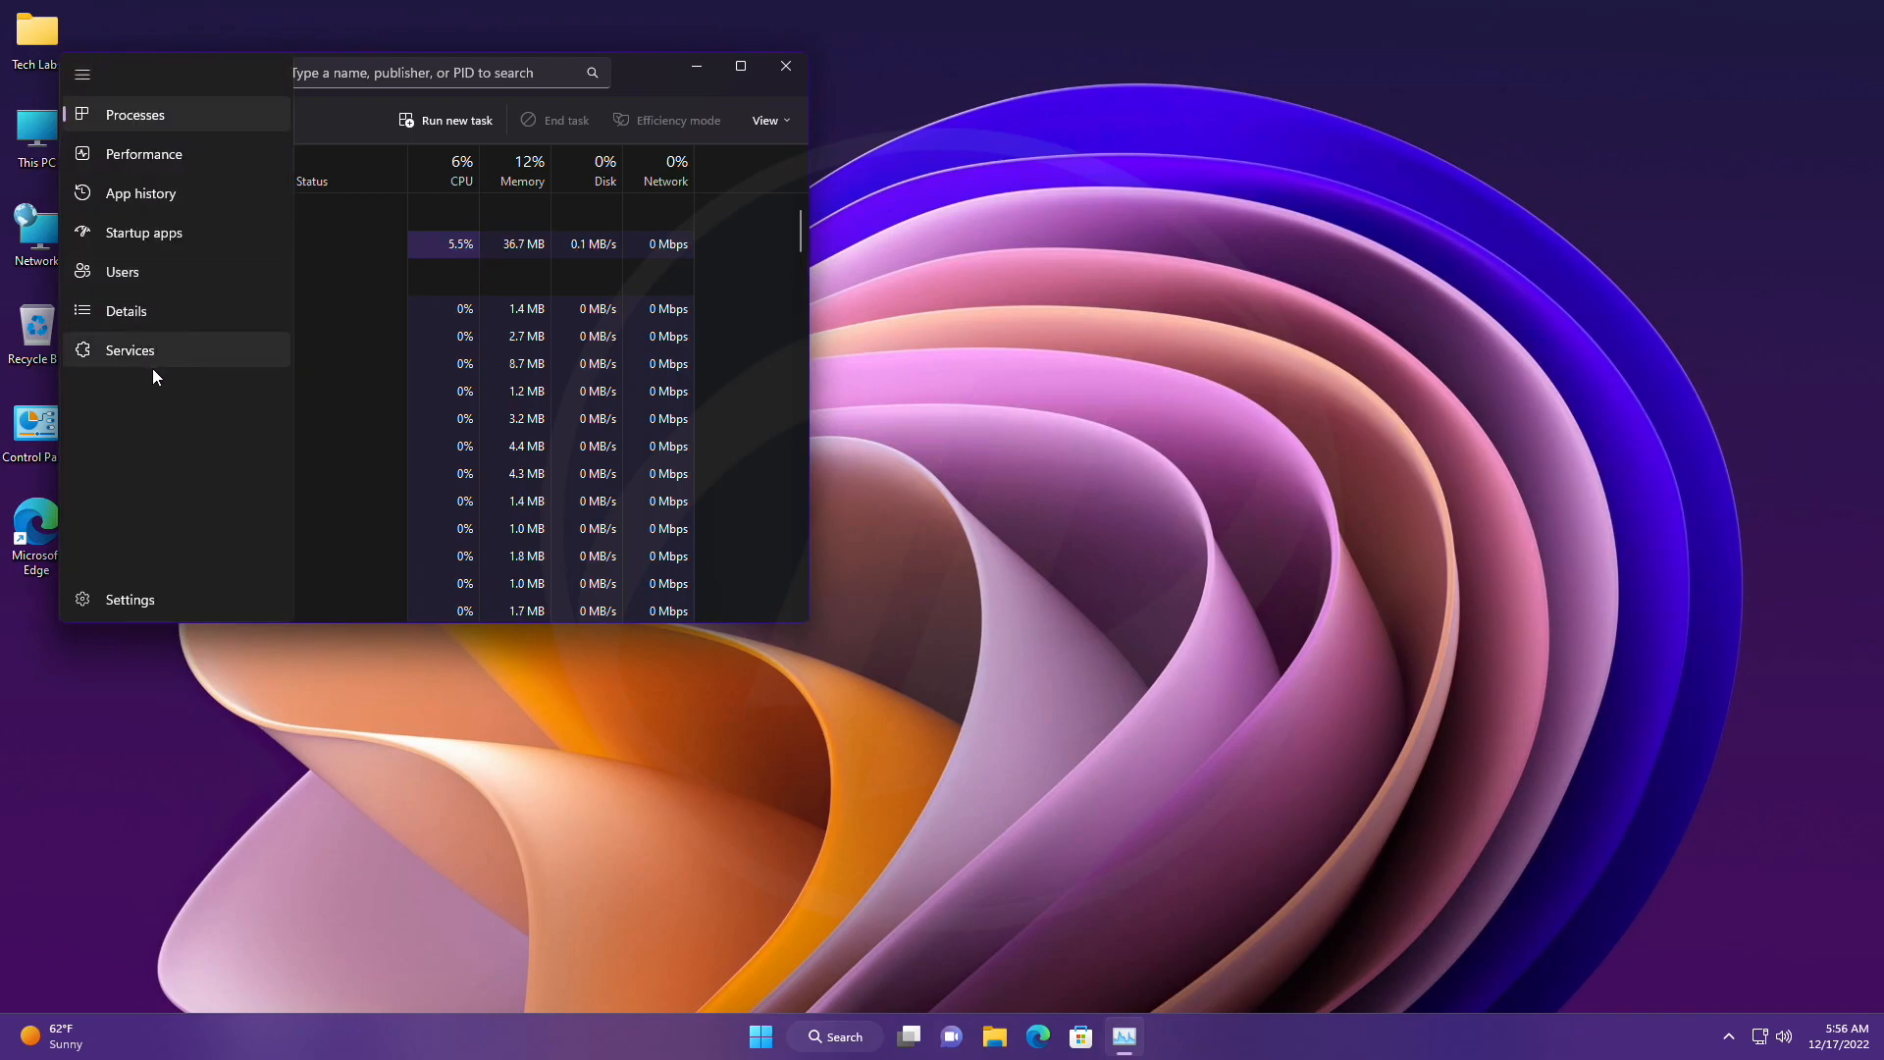
click(130, 601)
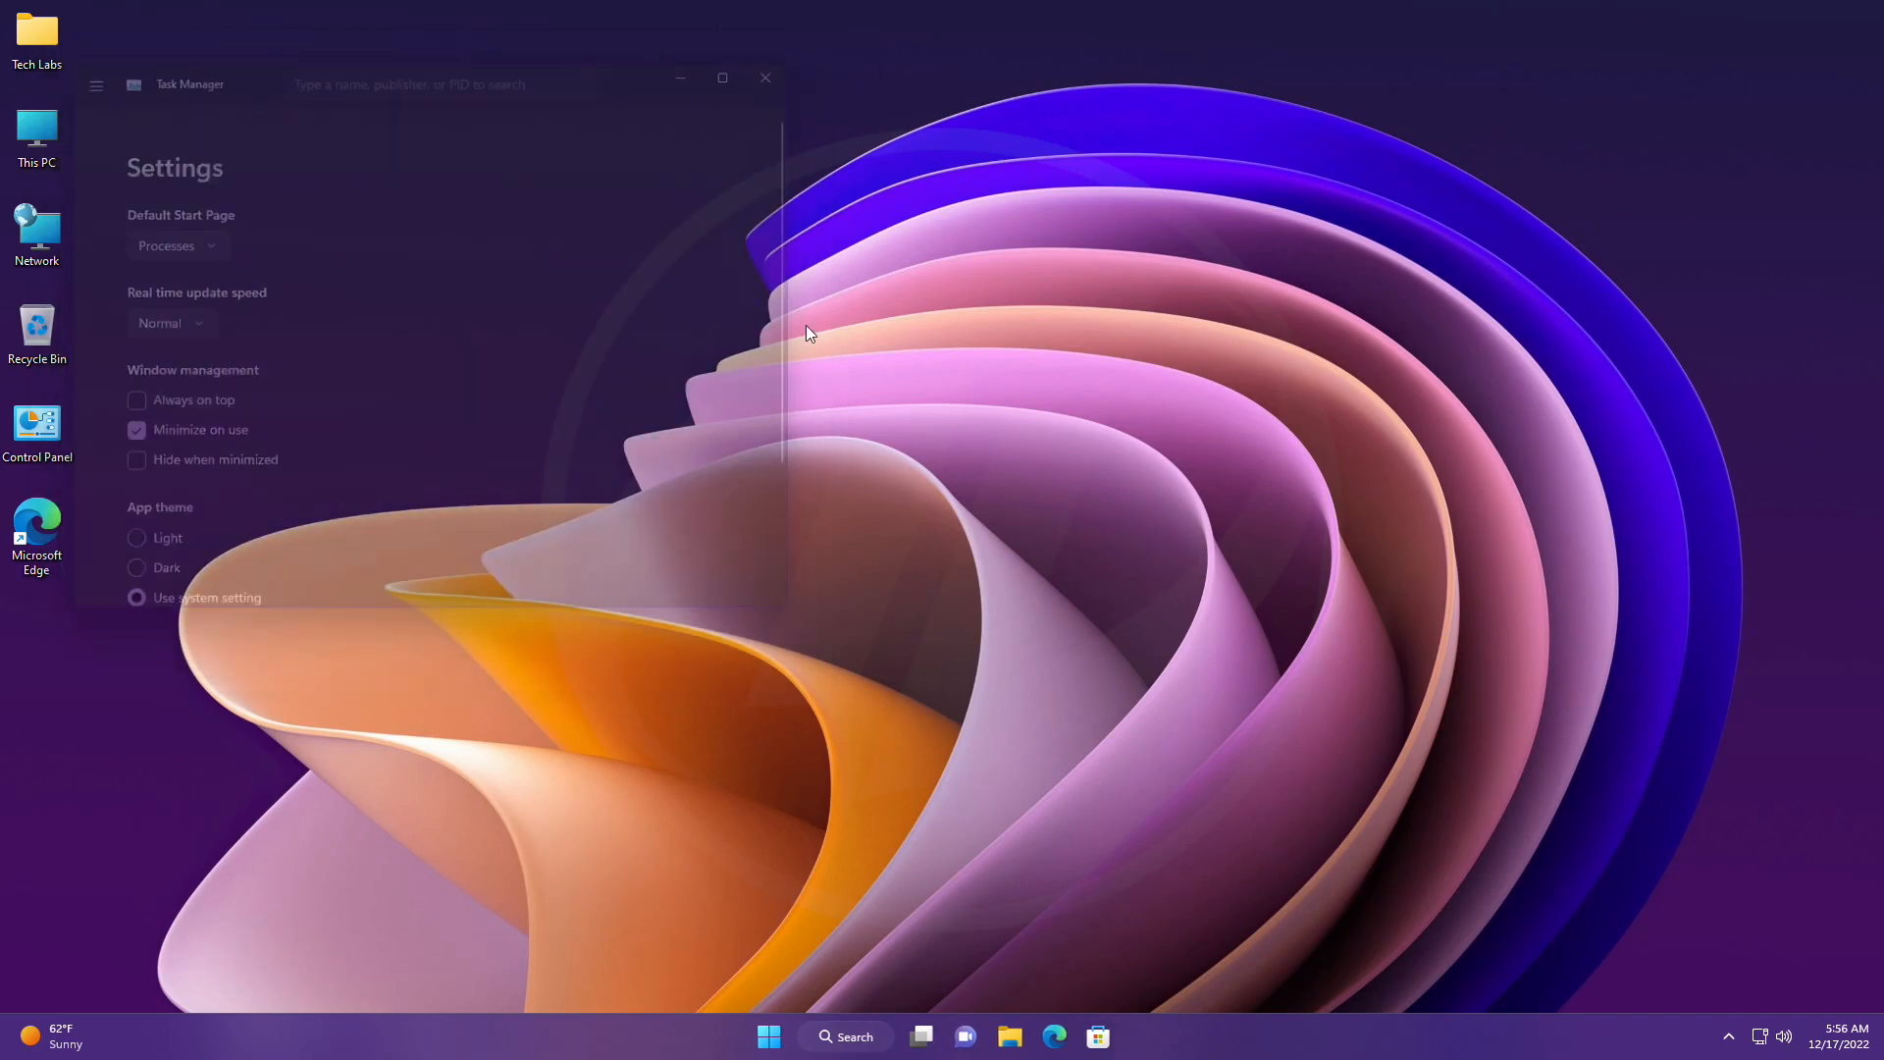
click(764, 76)
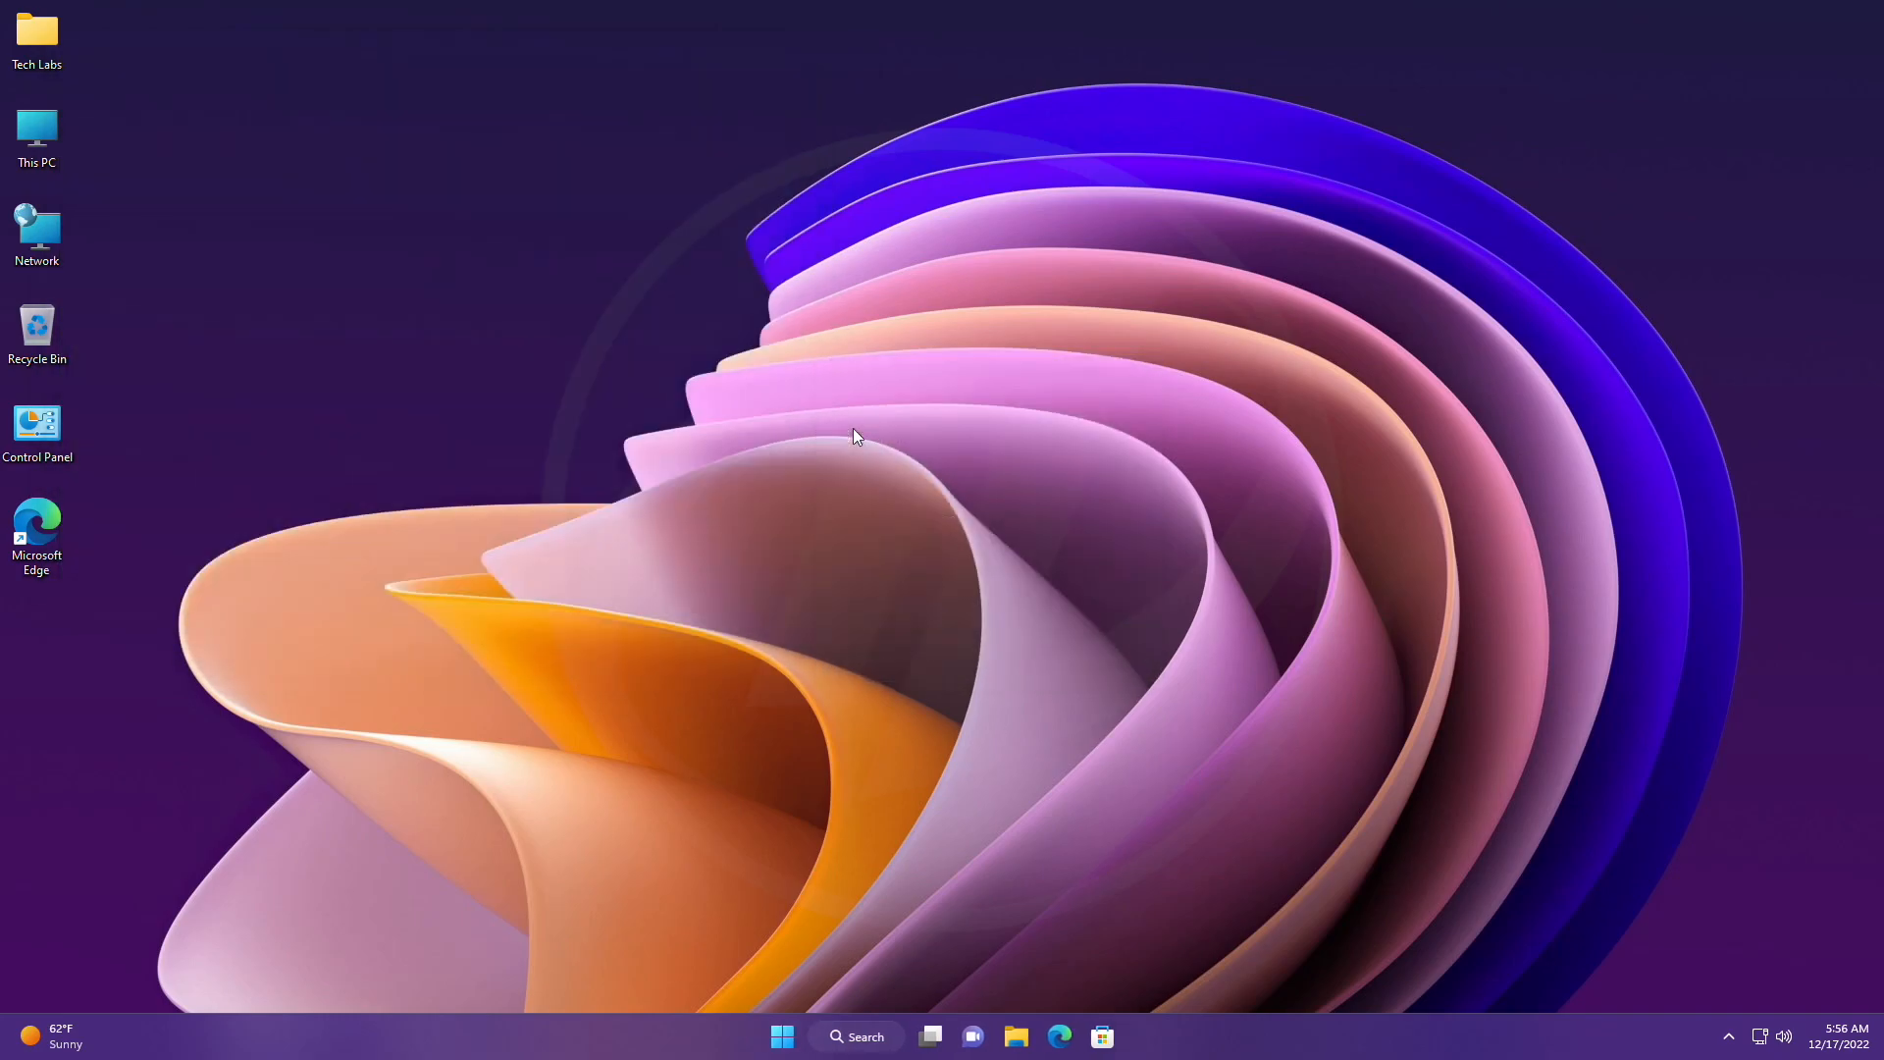